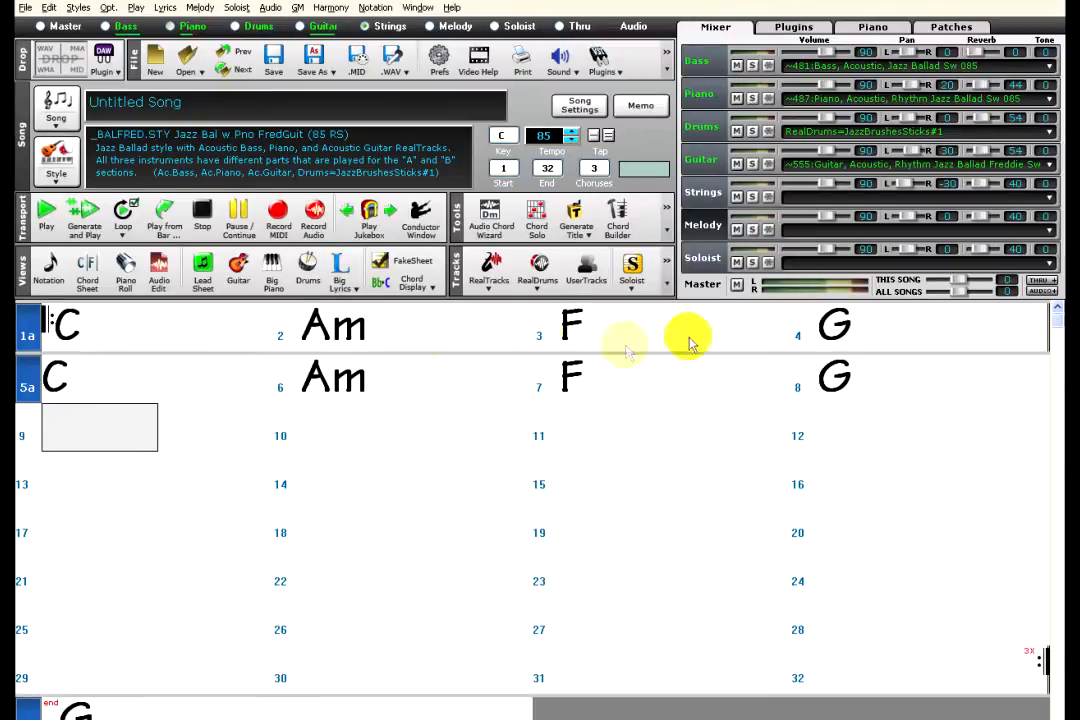
pyautogui.moveTo(217, 447)
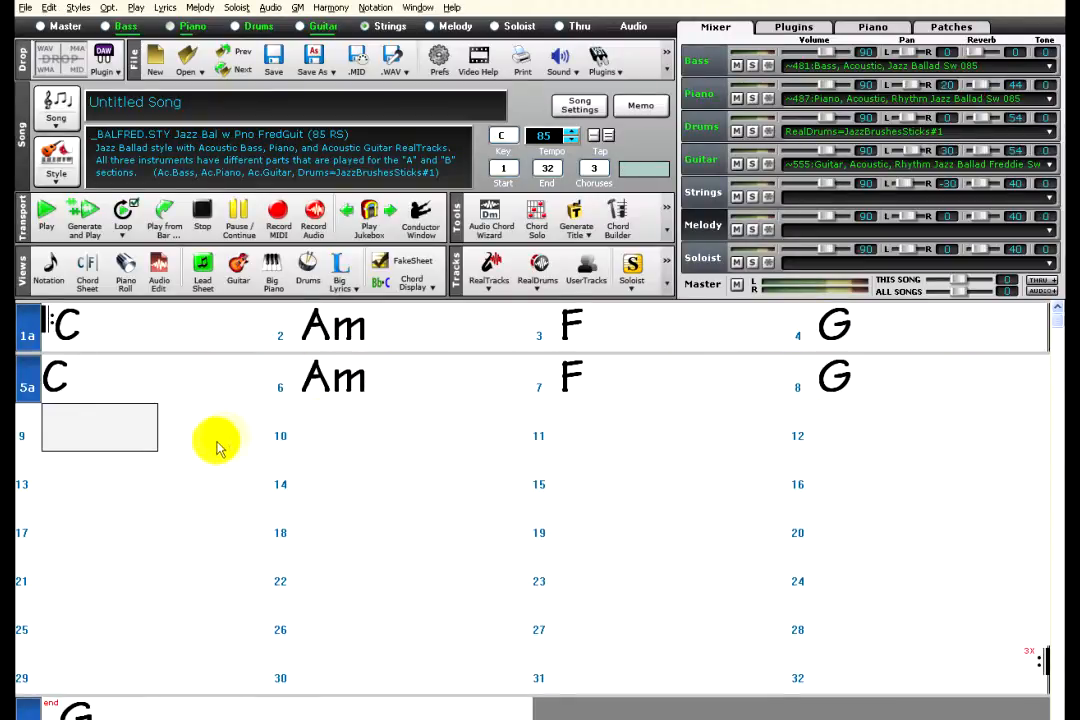
pyautogui.moveTo(197, 462)
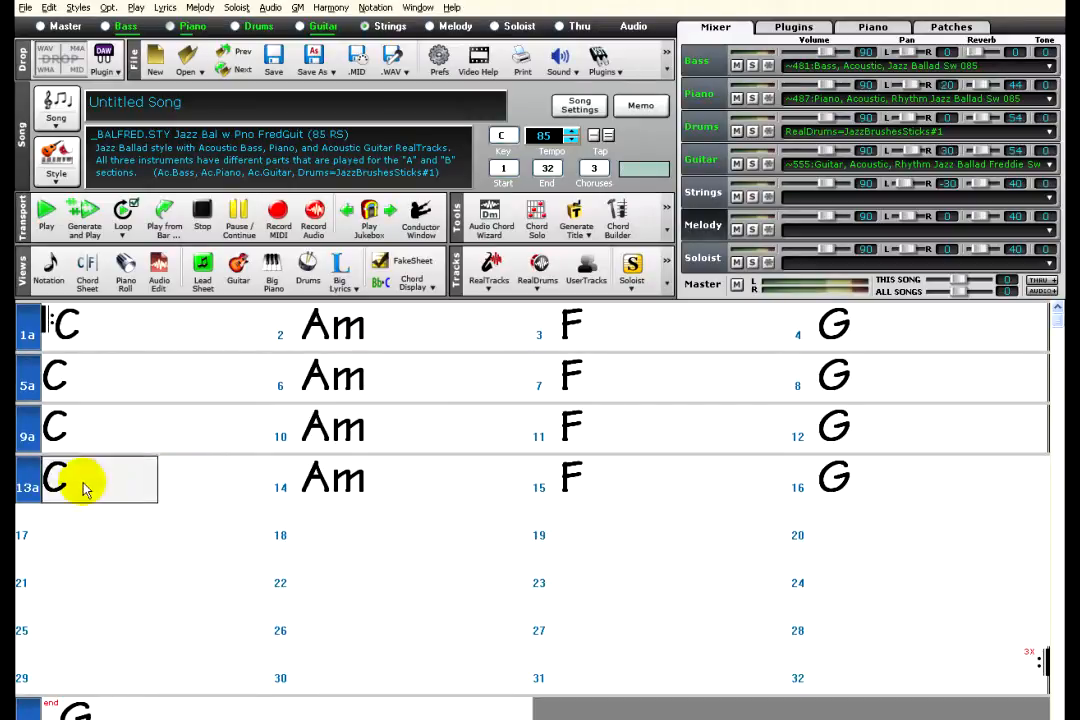
# Step: Load the four-bar ii-V-I song in C (CMaj7, Dm7 G7, CMaj7) on the Chord Sheet
pyautogui.click(55, 478)
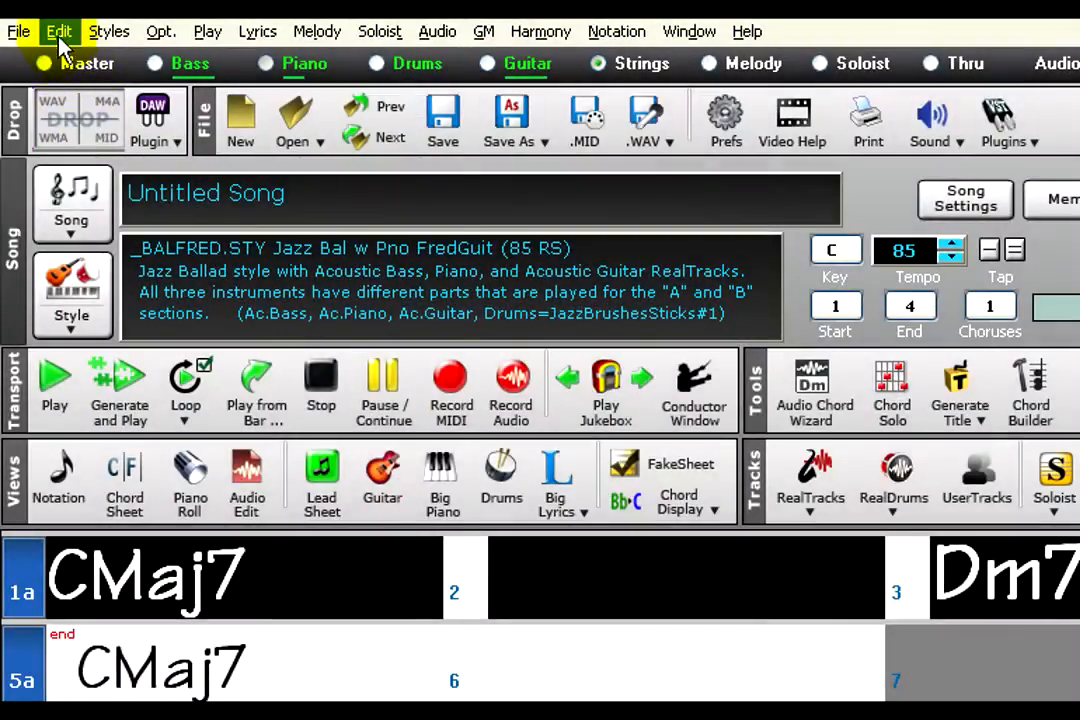
# Step: Set Copy Chords to copy bars 1–4 to bar 5, excluding lyrics
pyautogui.click(58, 31)
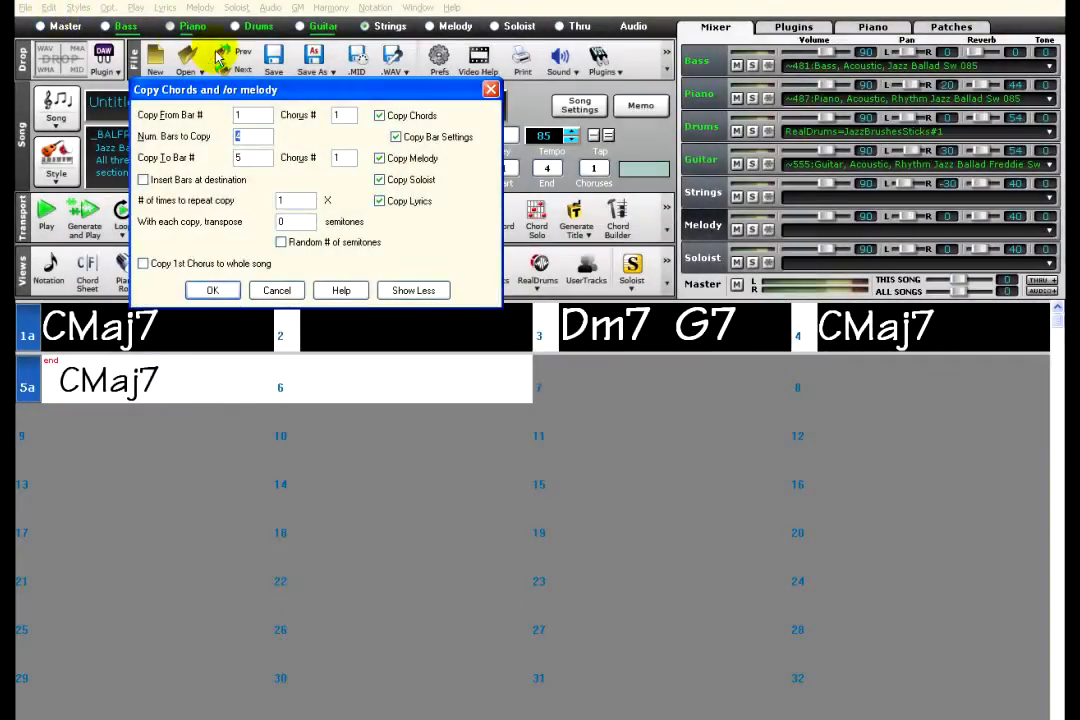
pyautogui.moveTo(283, 120)
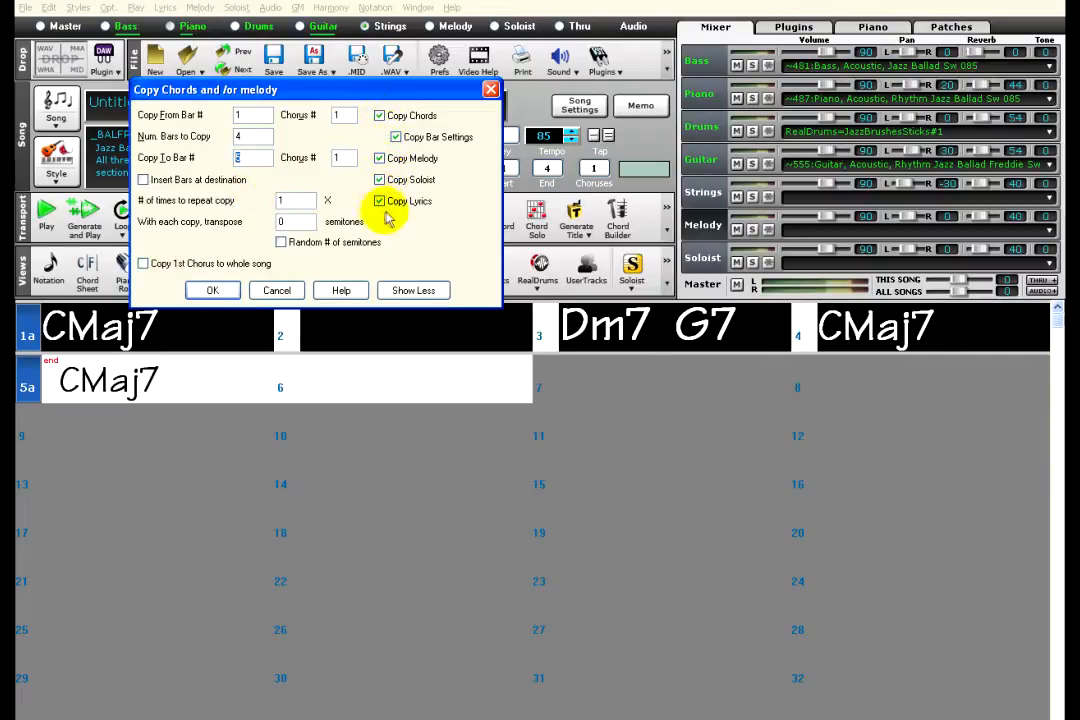
pyautogui.click(378, 115)
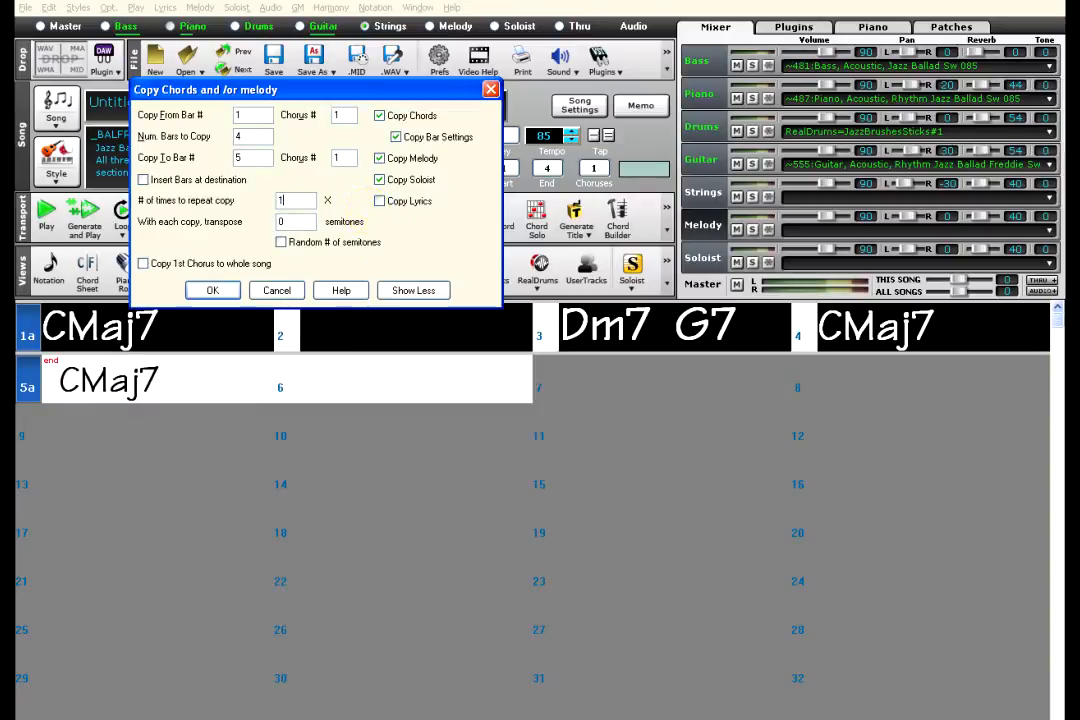
# Step: Repeat the copy 11 times, transposing up 5 semitones with bars inserted
pyautogui.write('1')
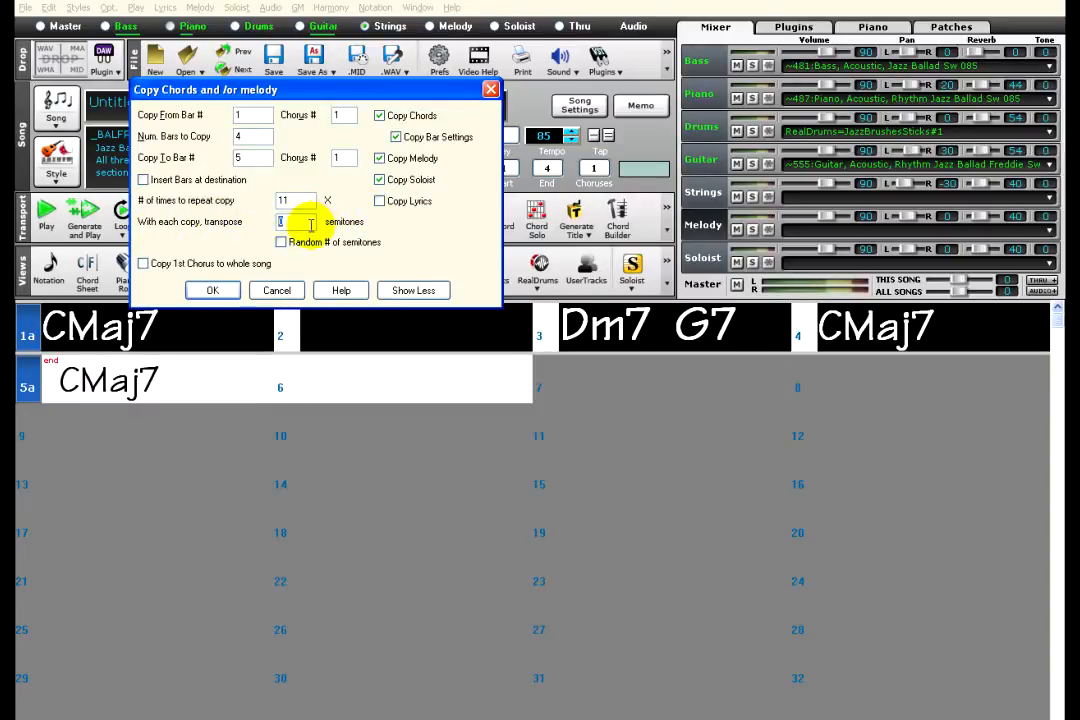
pyautogui.write('5')
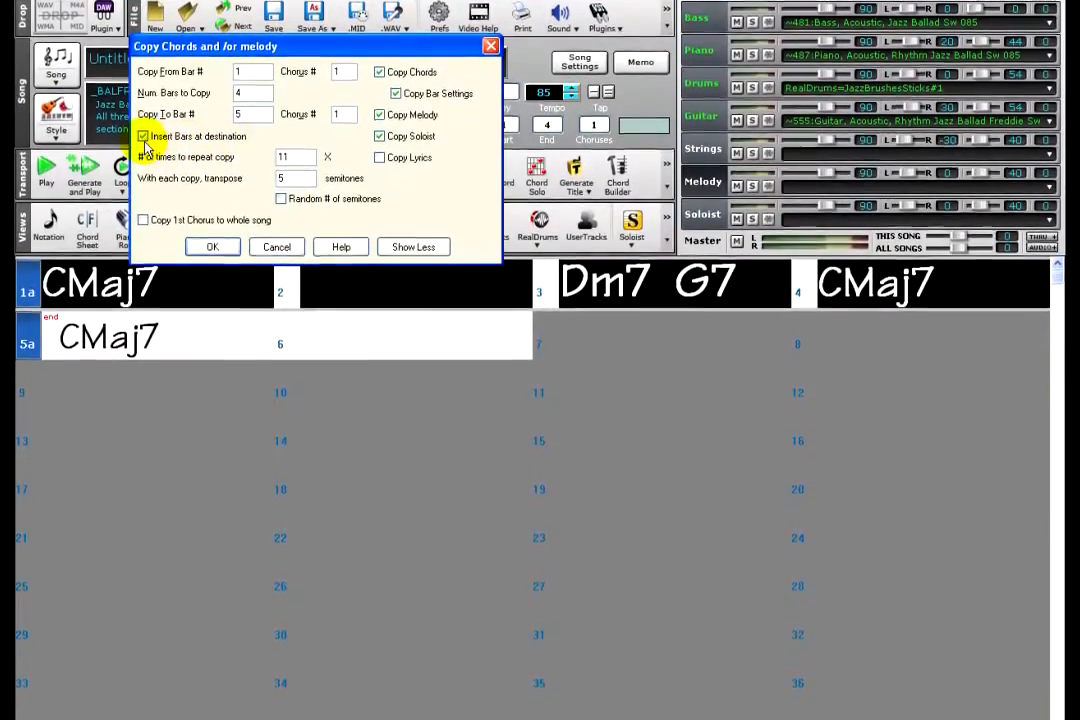
pyautogui.click(212, 246)
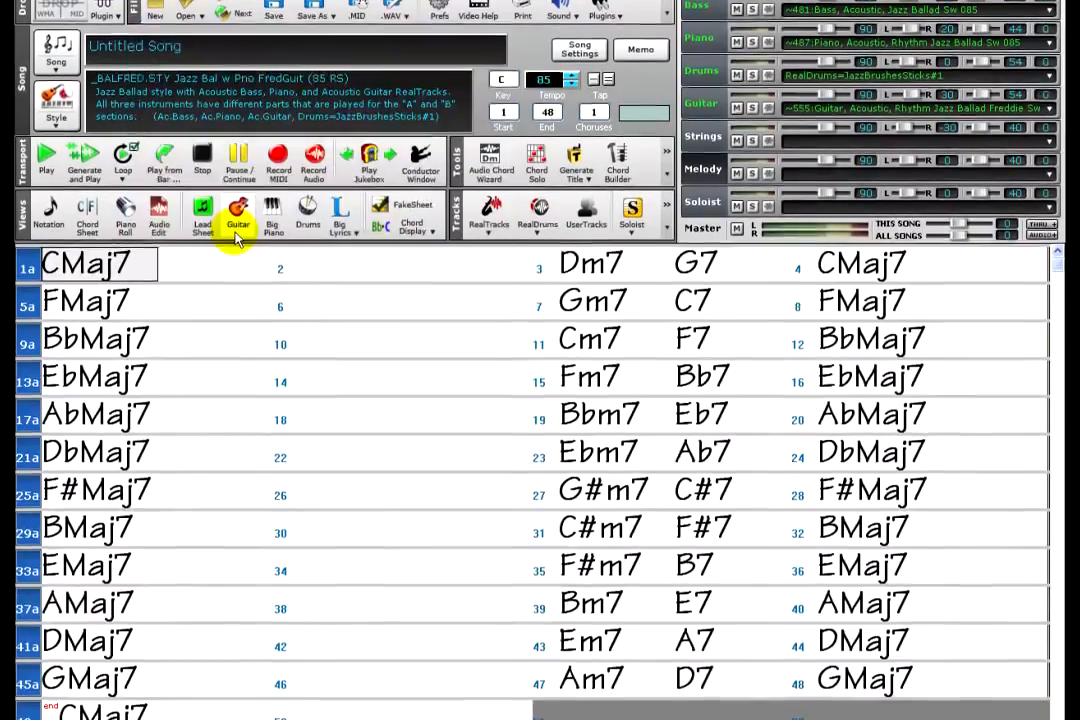